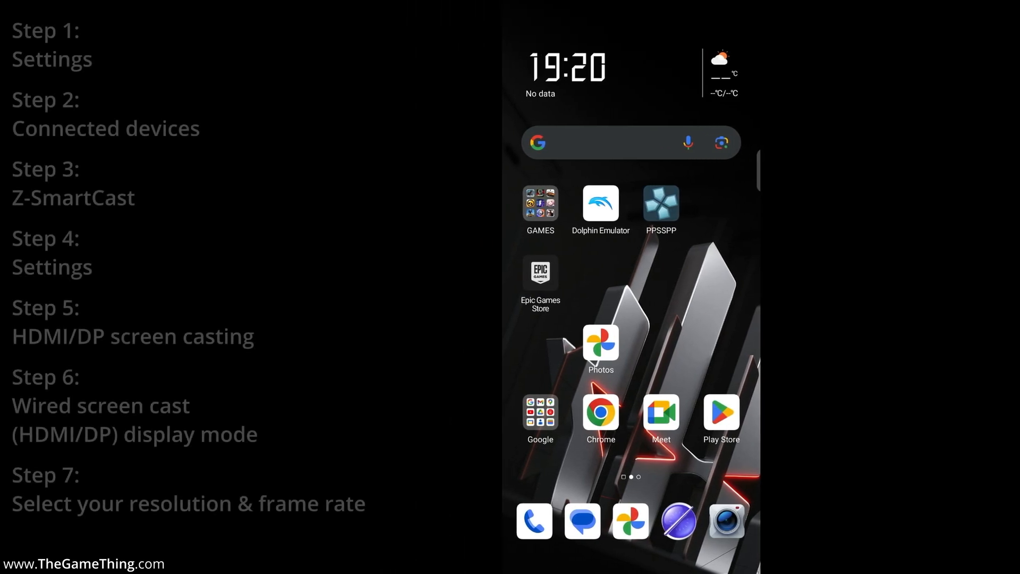
- Launch the Settings app from the app drawer to show its main page
scroll(up, 3)
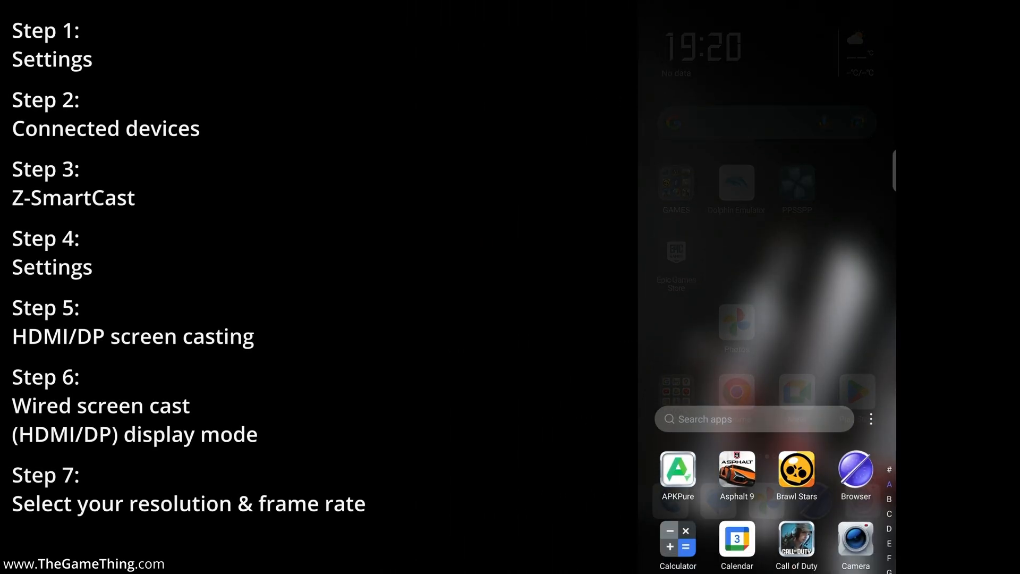
scroll(down, 3)
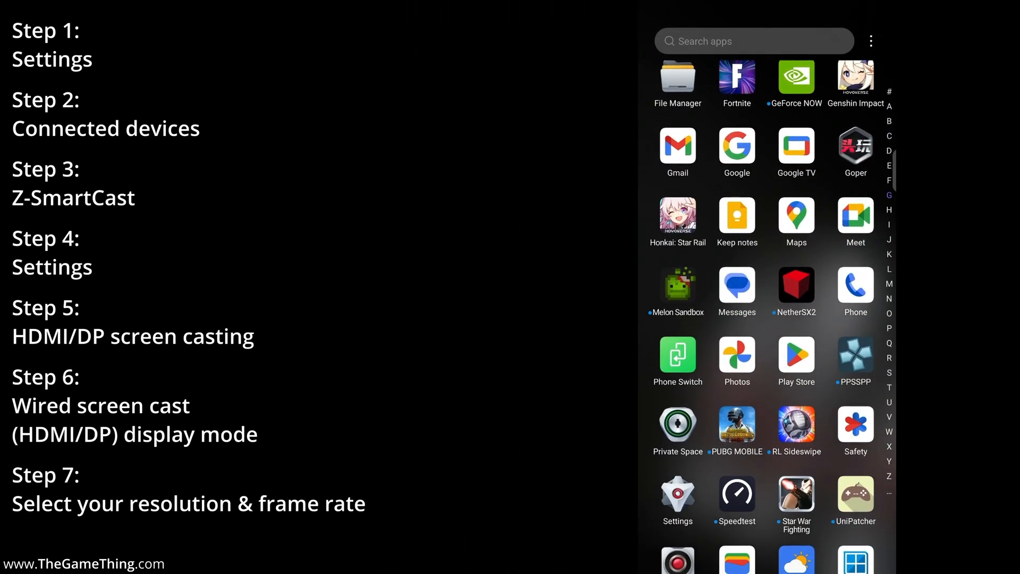
scroll(down, 3)
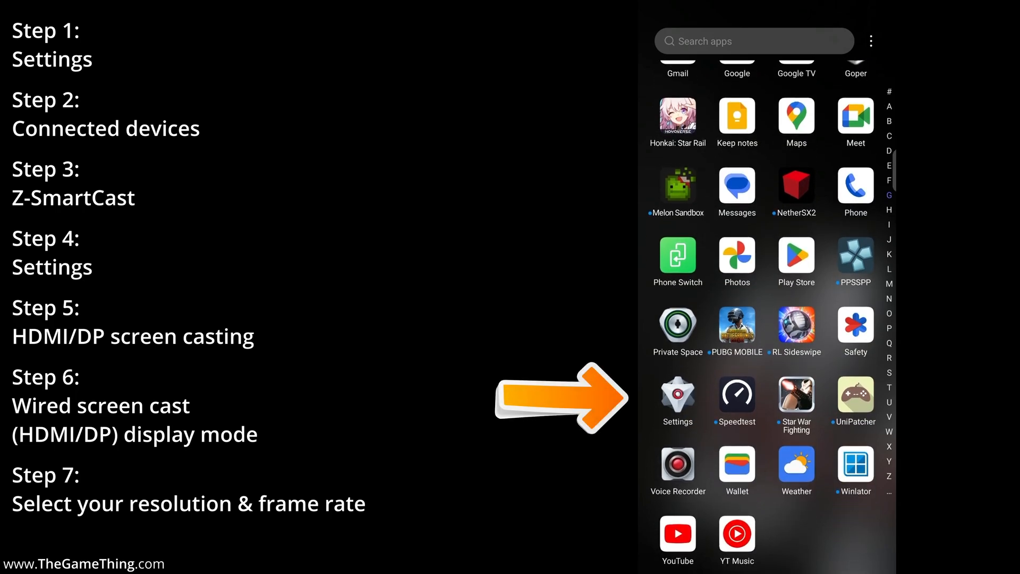
click(677, 395)
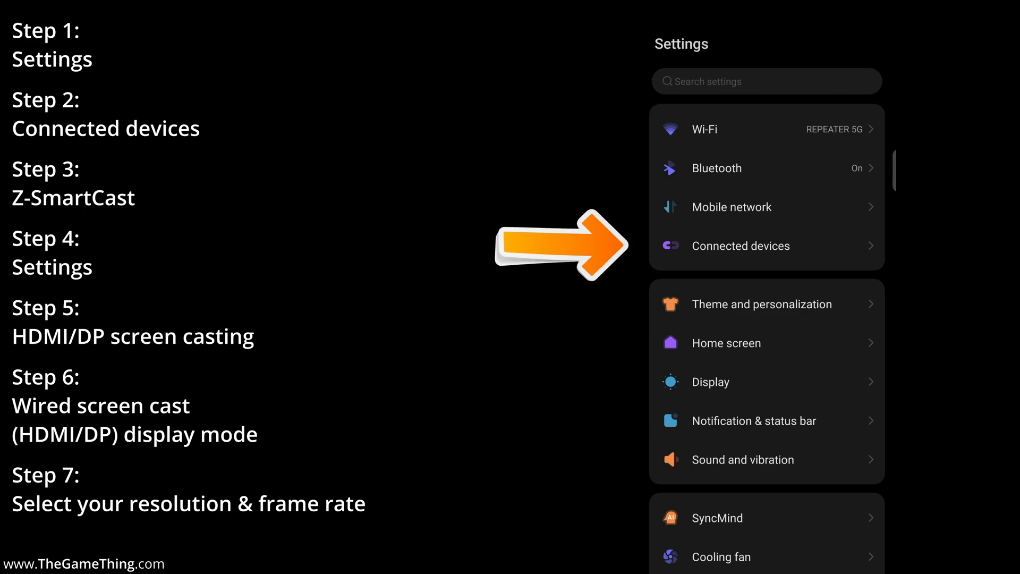
- Navigate Connected devices > Z-SmartCast > HDMI/DP screen casting
click(739, 246)
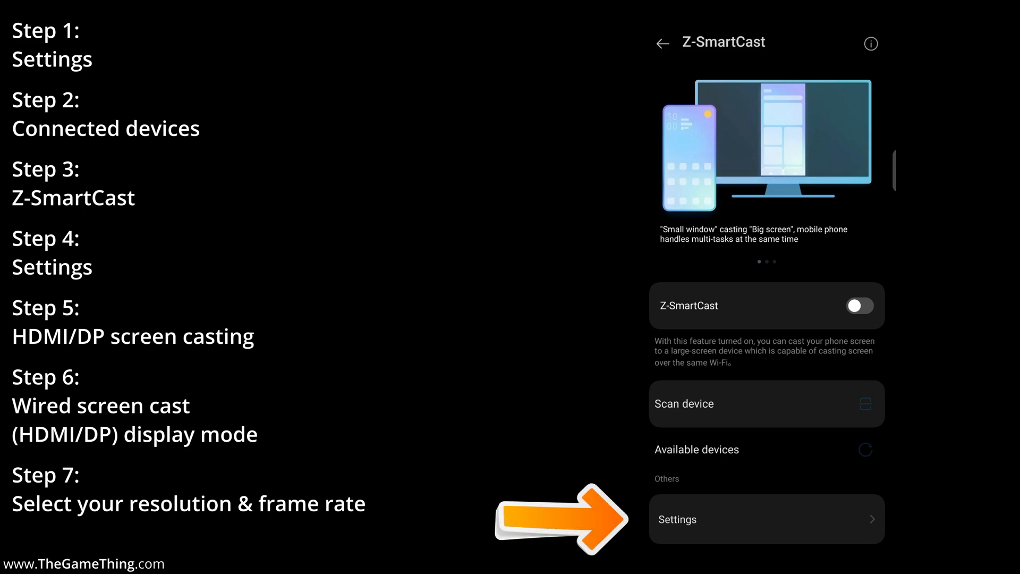
click(766, 519)
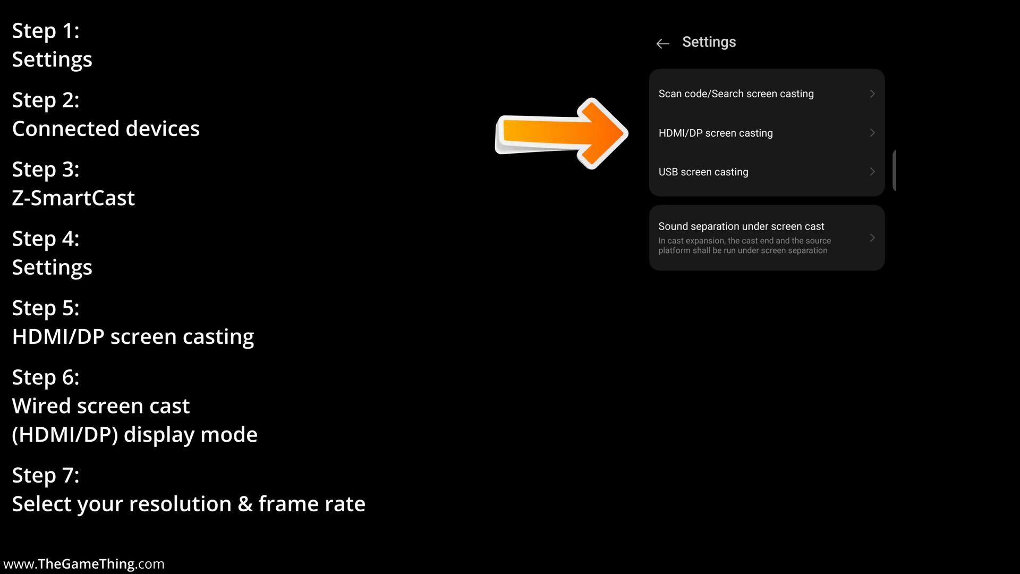
click(715, 133)
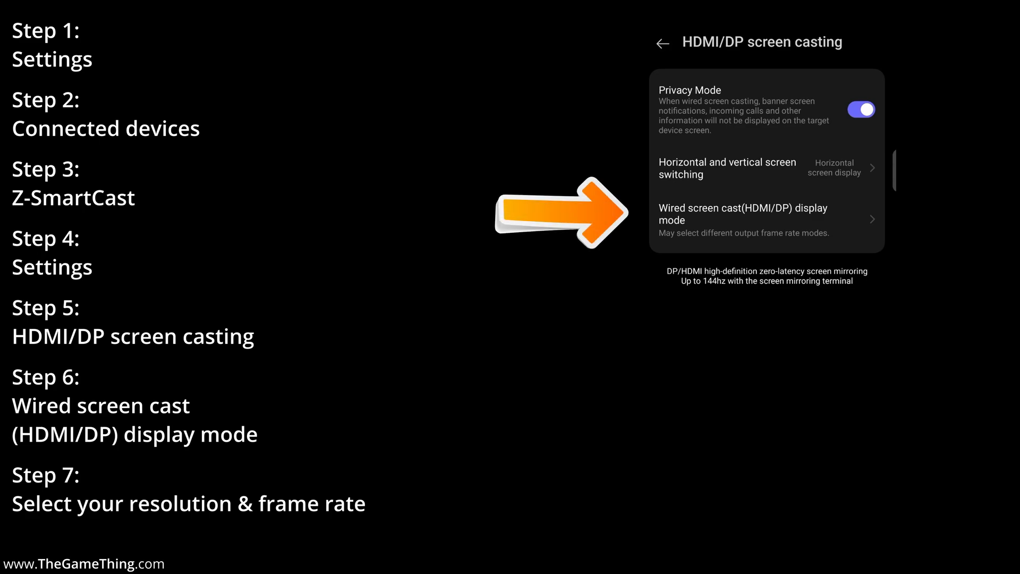
- Show the wired screen cast (HDMI/DP) display mode list with 3840x2160 60Hz chosen
click(744, 213)
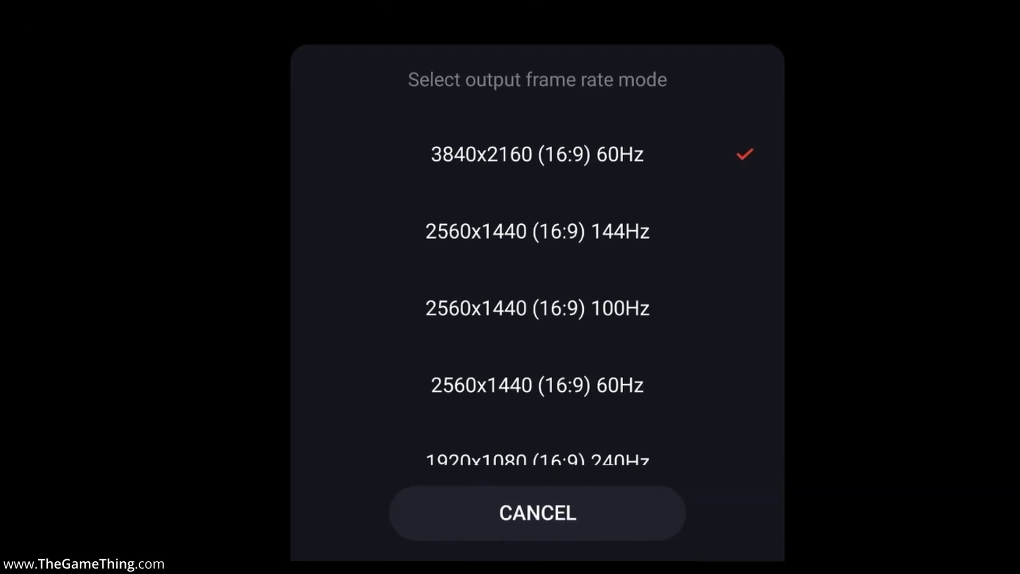
scroll(down, 3)
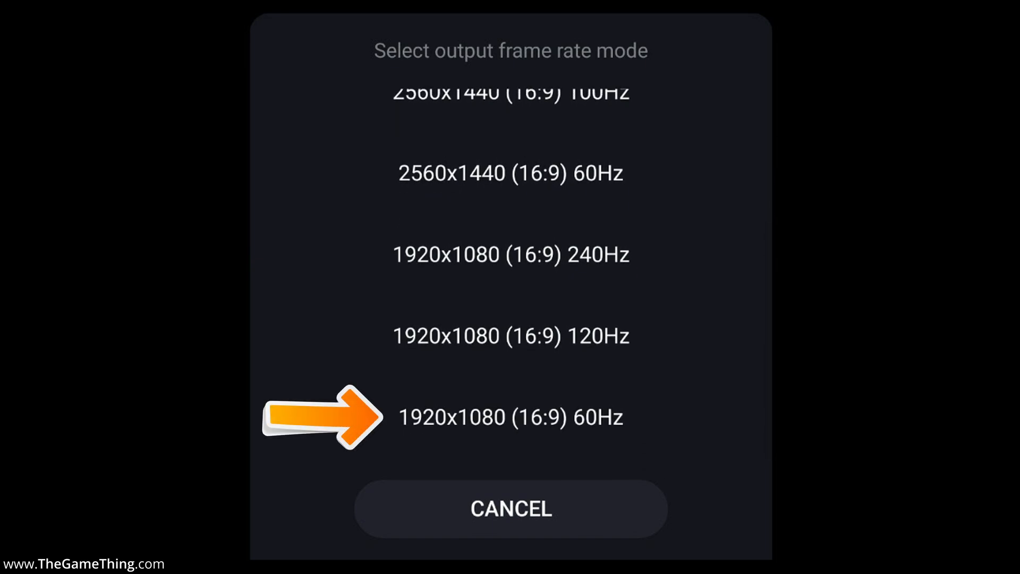
mouse_move(322, 334)
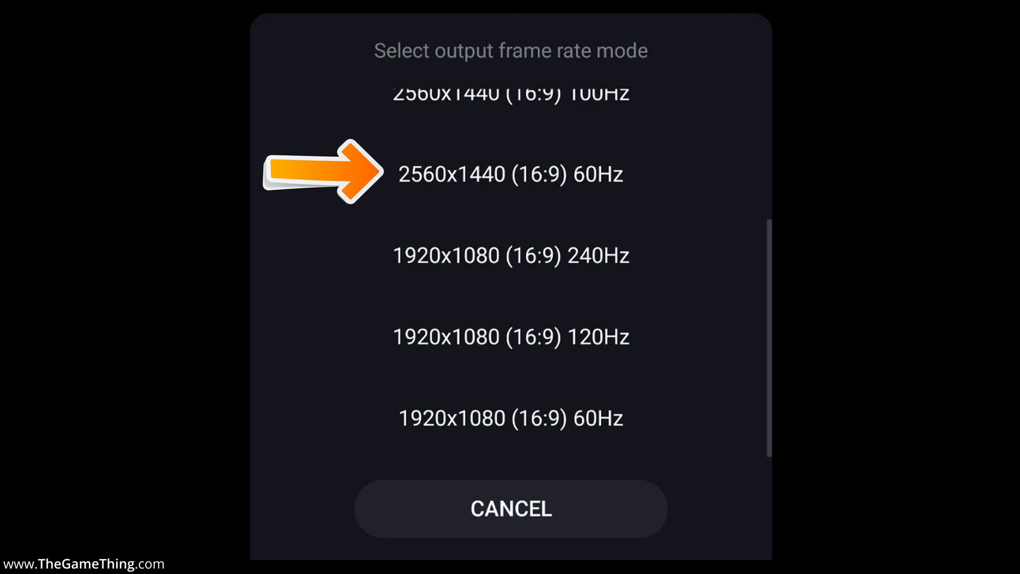
scroll(up, 3)
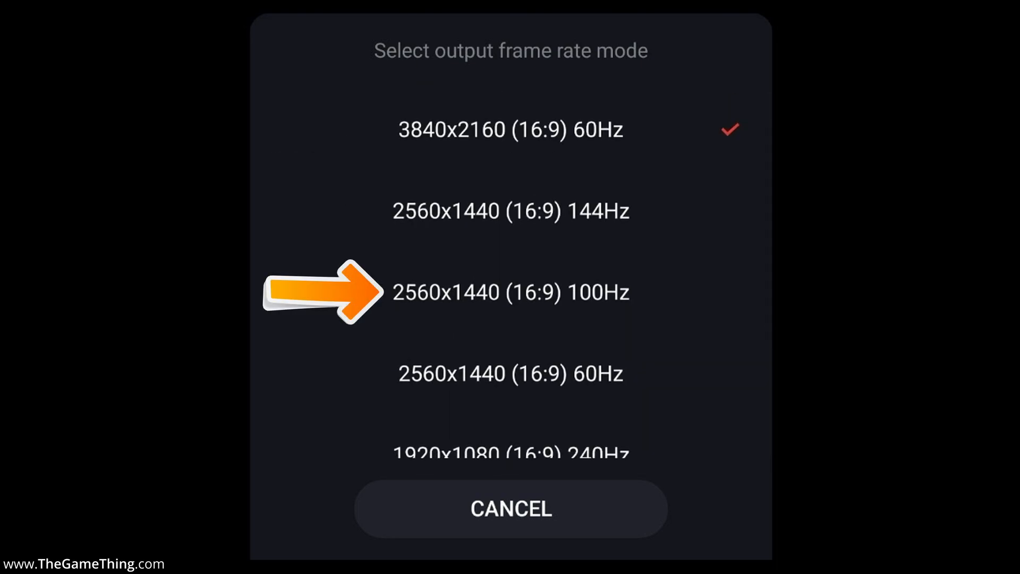